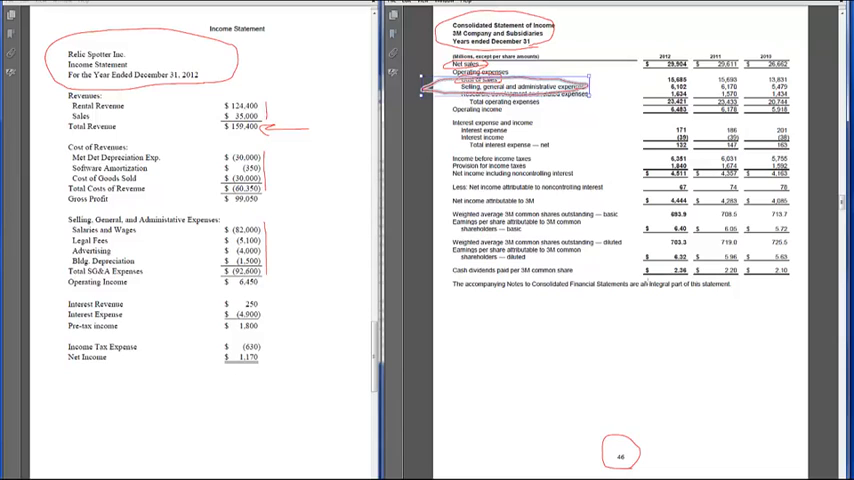
mouse_move(576, 76)
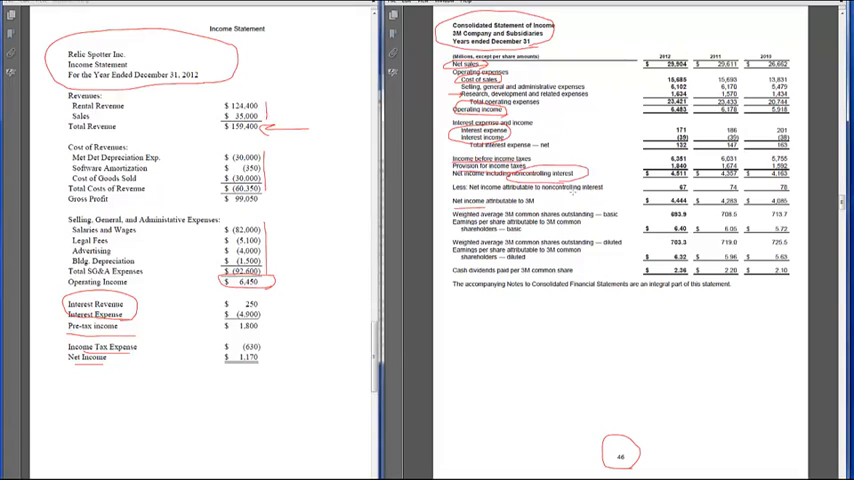
mouse_move(580, 200)
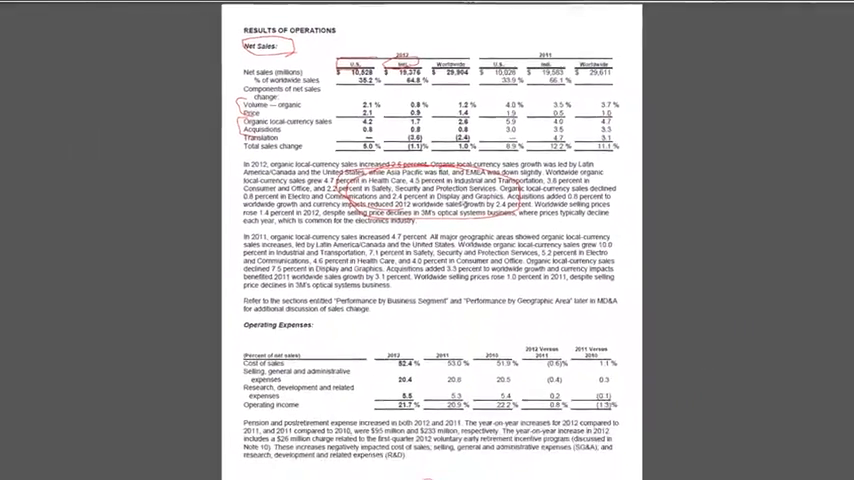
- Scroll down past the operating expenses table toward the cost of sales discussion
scroll("down", 3)
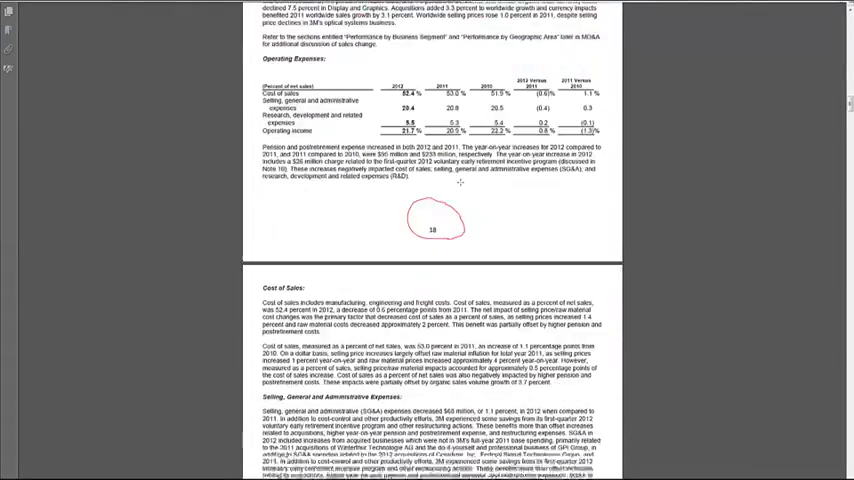
- Scroll through the Cost of Sales and SG&A passages while marking headings and cost drivers in red
scroll("down", 3)
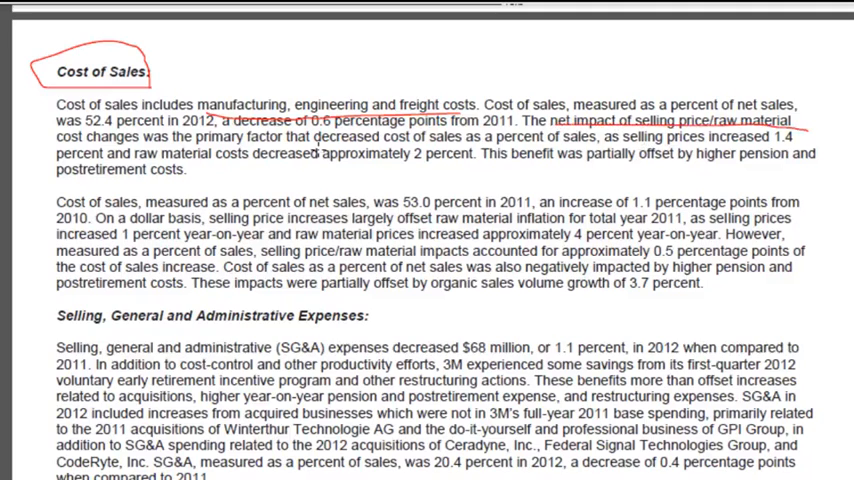
scroll("down", 3)
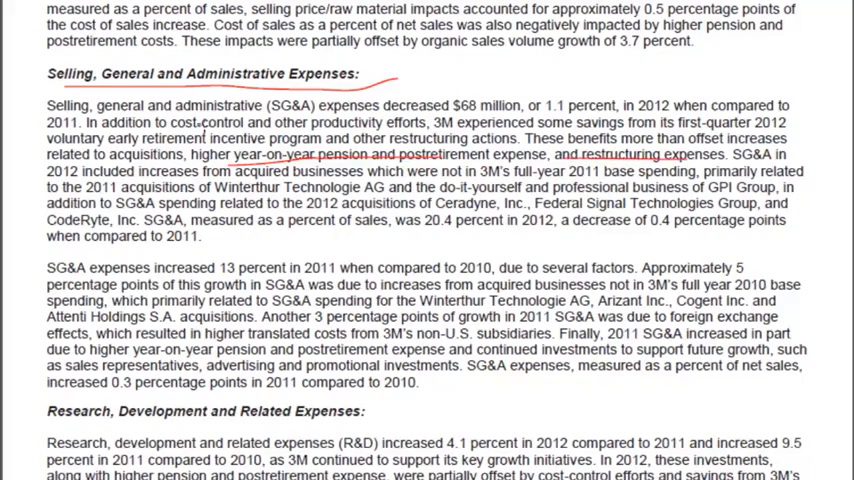
scroll("down", 3)
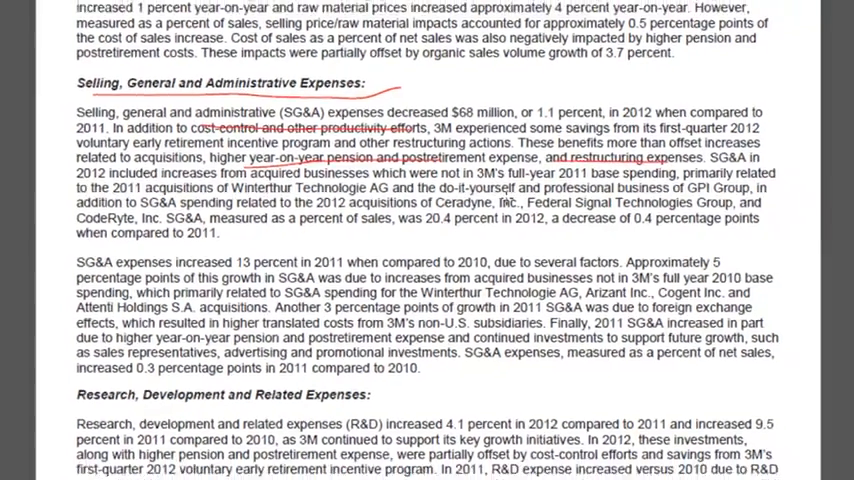
scroll("down", 3)
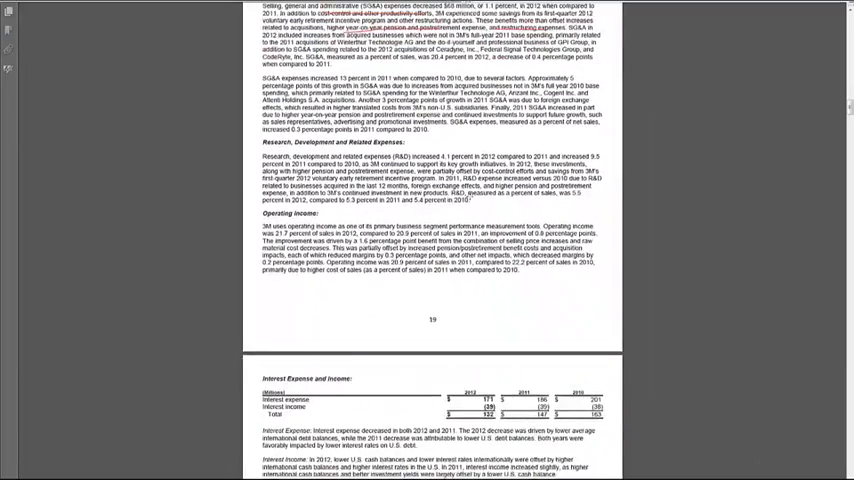
- Scroll through the Health Care and Safety segment pages, marking sales and operating income figures in red
scroll("down", 3)
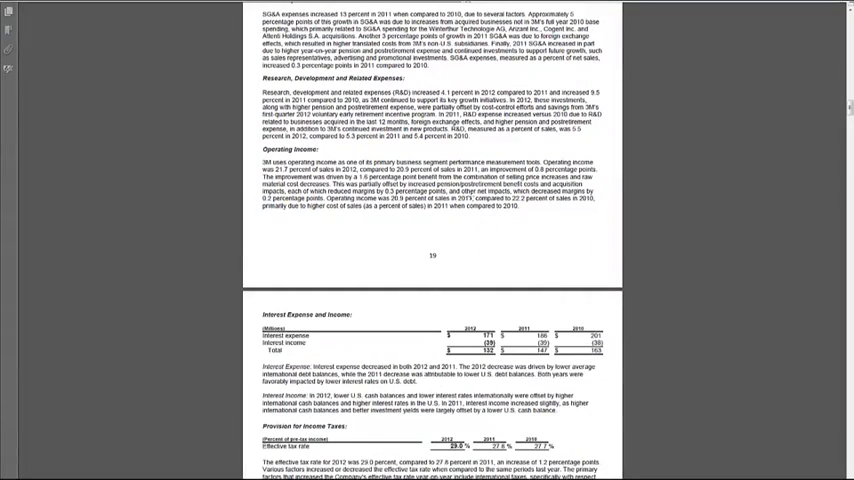
scroll("down", 3)
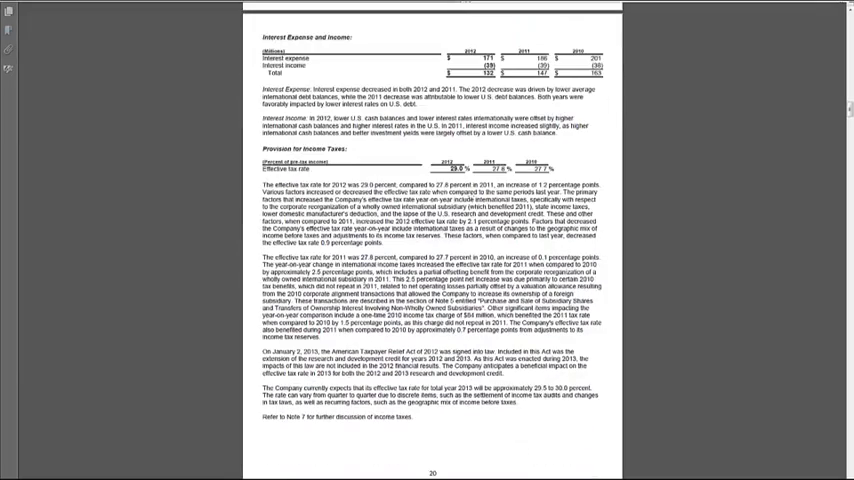
scroll("down", 3)
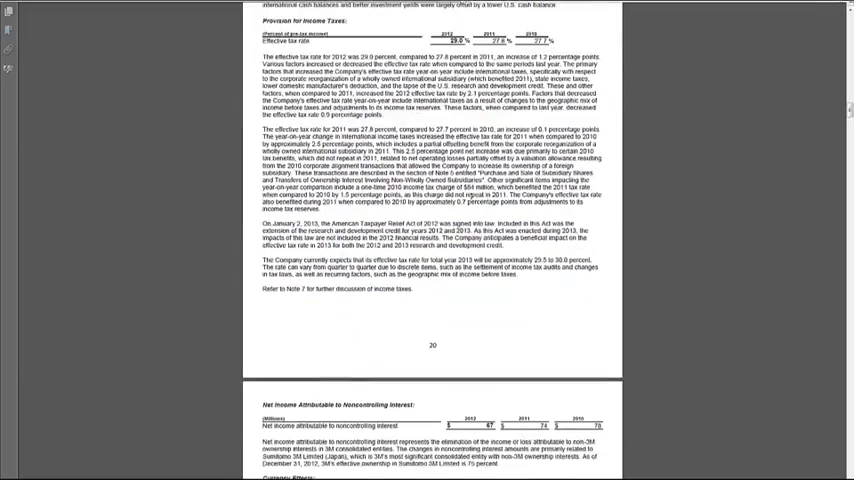
scroll("down", 3)
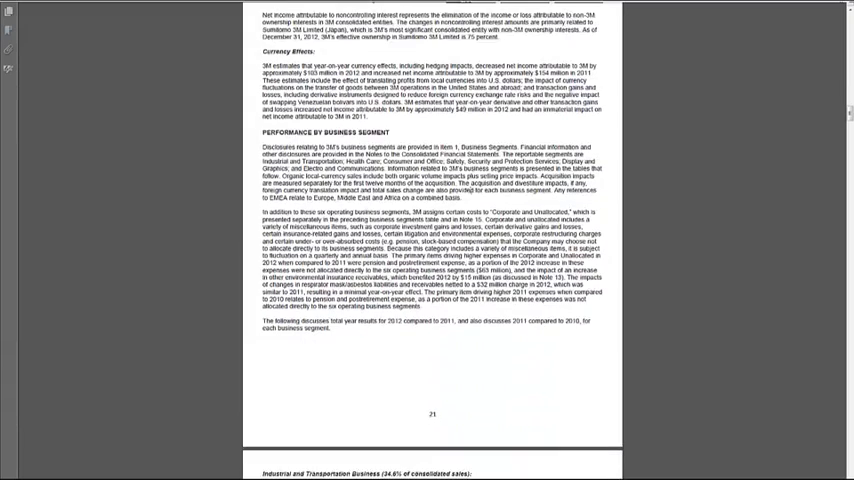
scroll("down", 3)
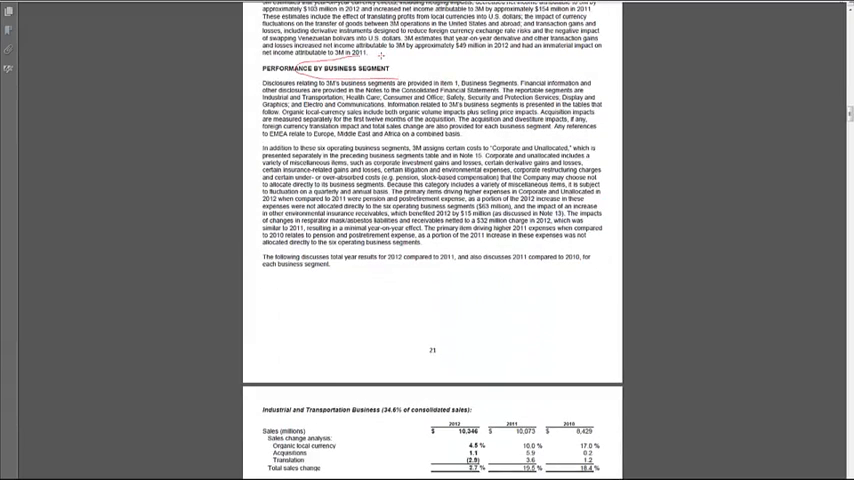
scroll("down", 3)
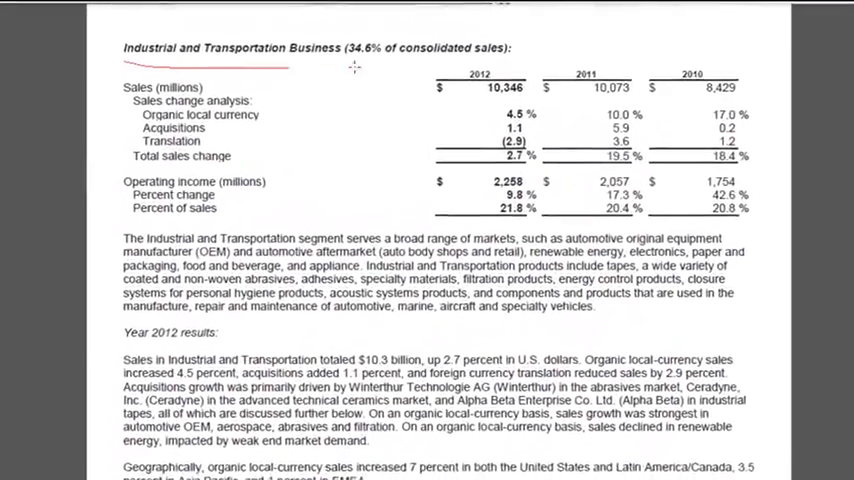
scroll("down", 3)
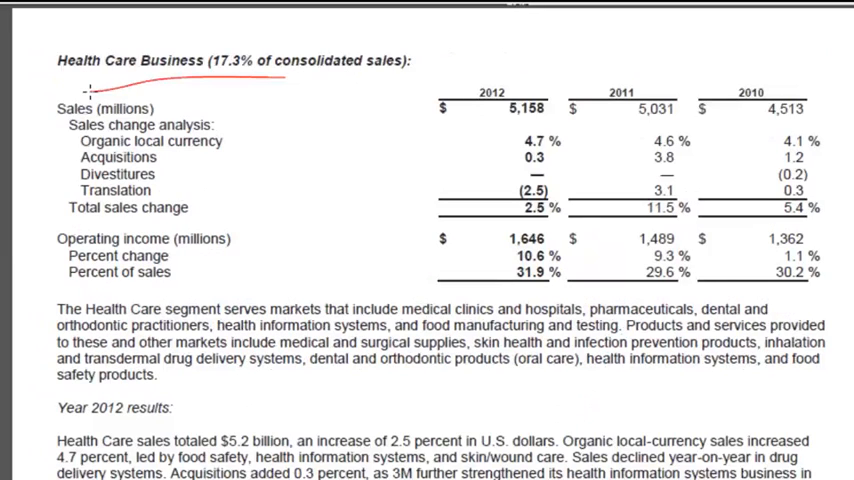
scroll("down", 3)
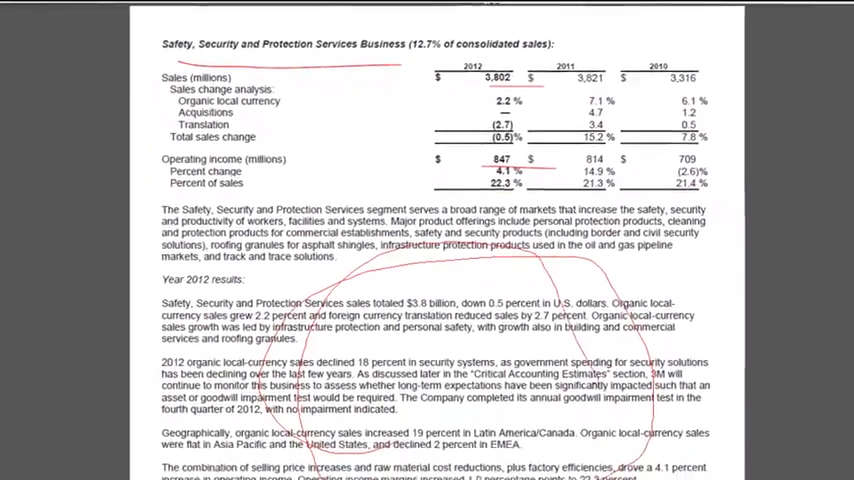
scroll("down", 3)
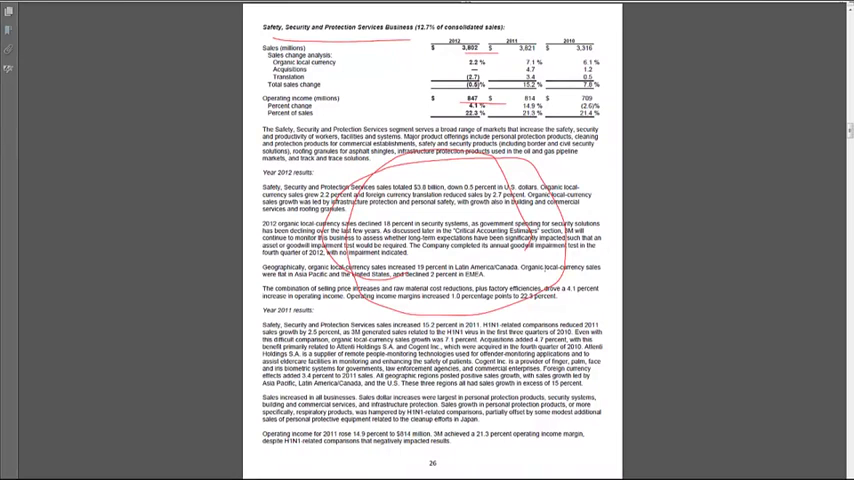
scroll("down", 3)
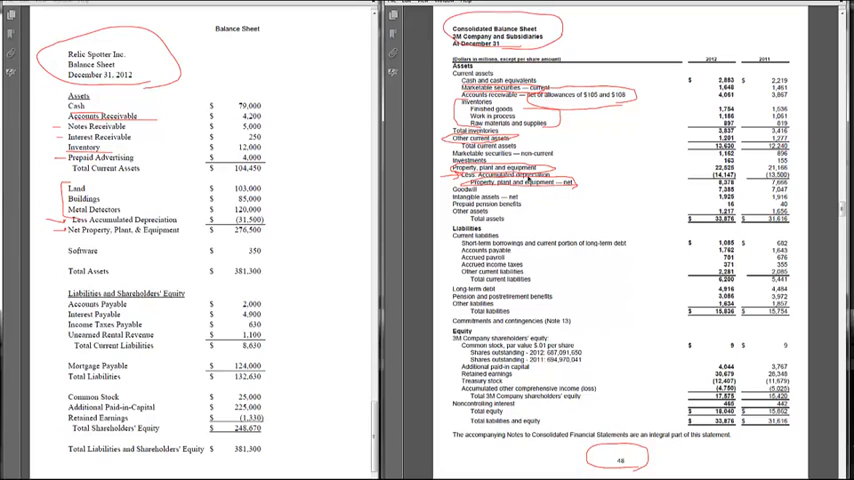
mouse_move(292, 234)
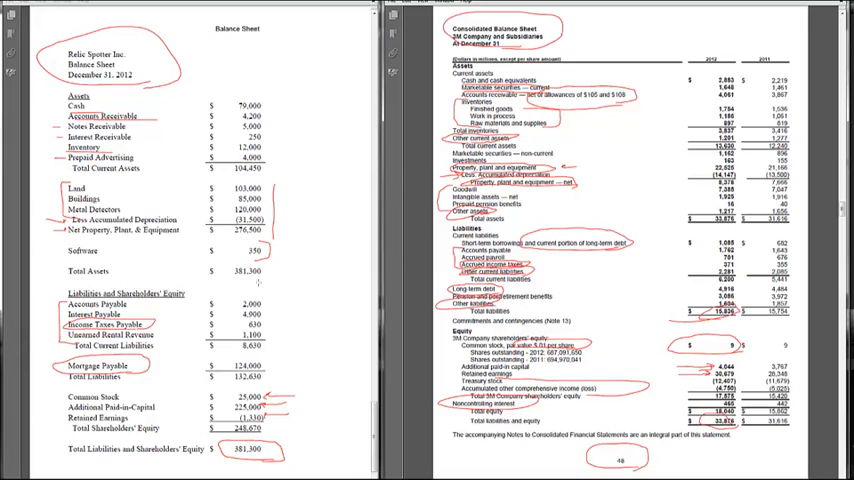
- Circle a liability line on the balance sheet with the red pen
left_click_drag(260, 276, 324, 428)
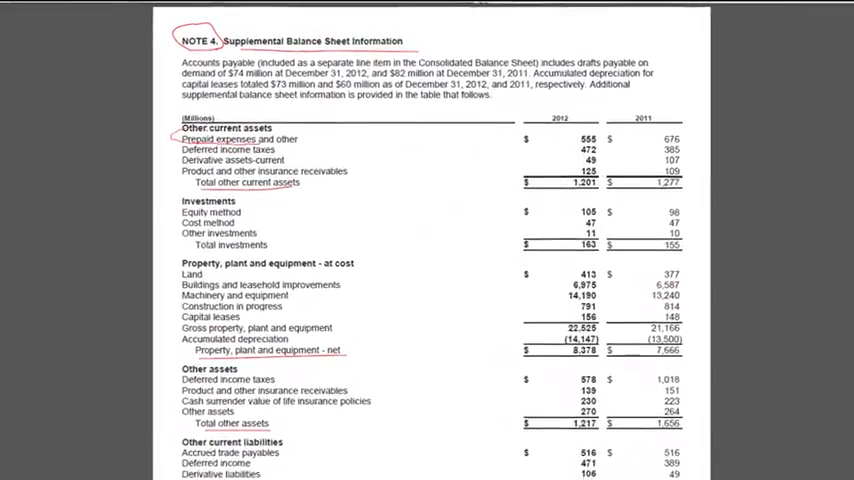
- Scroll through Note 4, marking other current assets, property and current liabilities rows in red
scroll("down", 3)
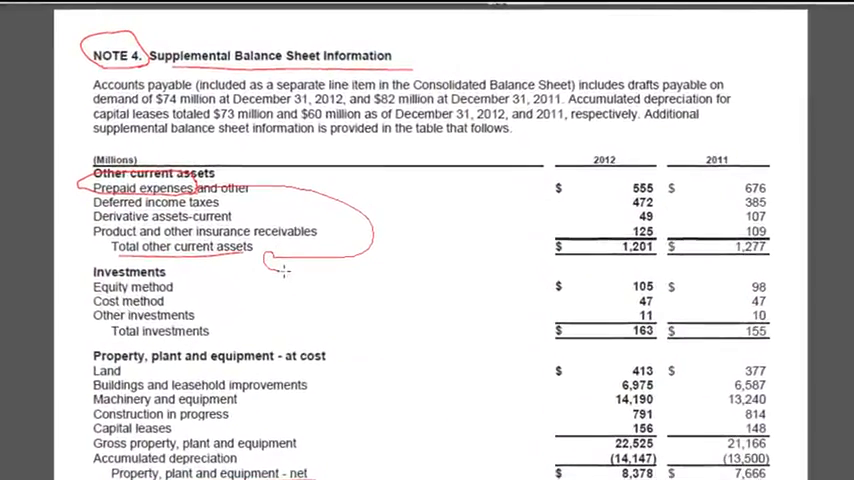
scroll("down", 3)
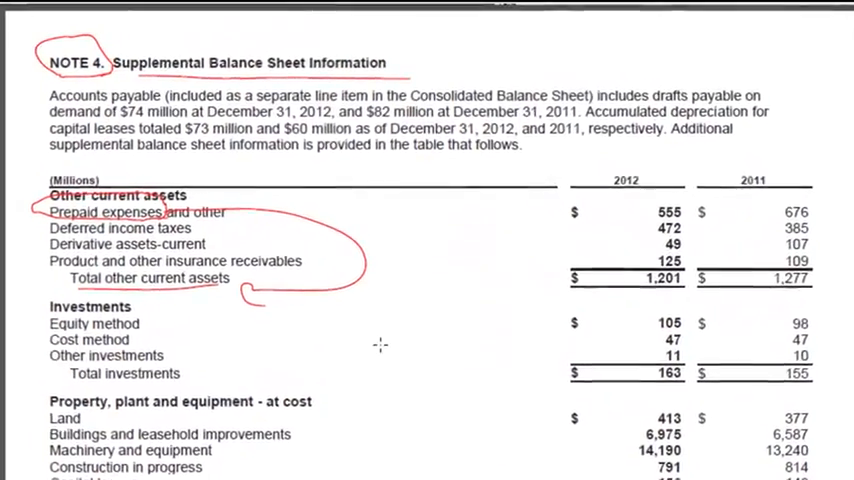
scroll("down", 3)
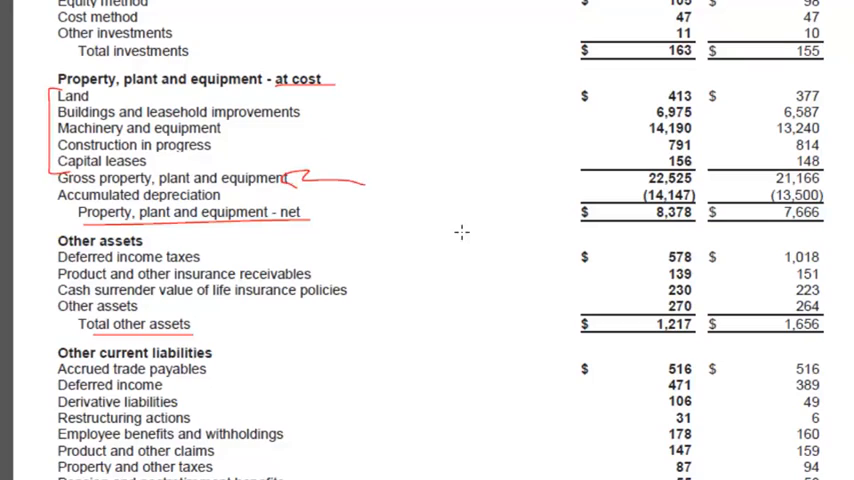
scroll("down", 3)
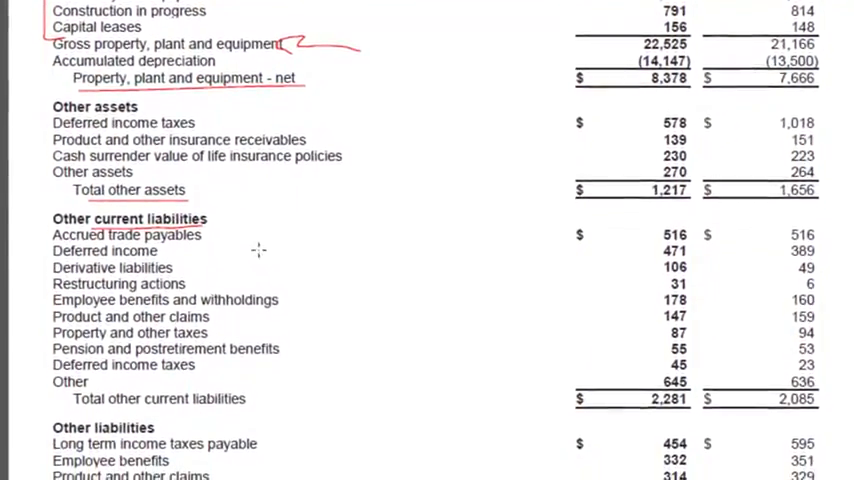
scroll("down", 3)
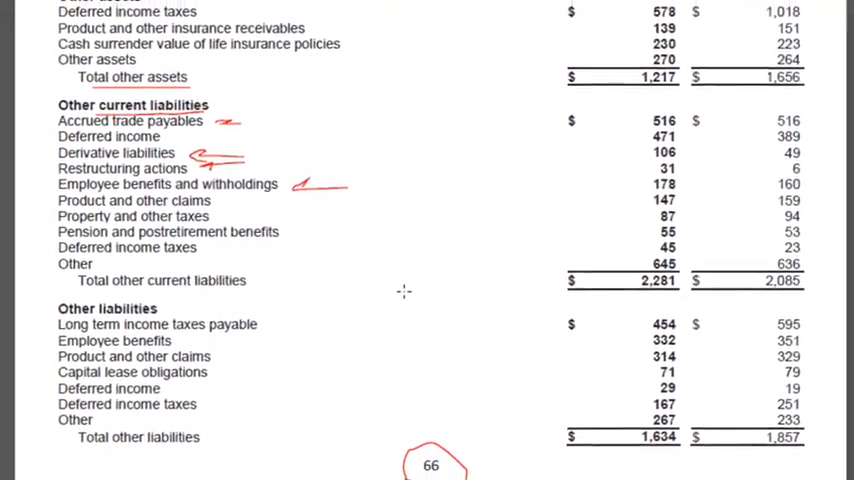
scroll("up", 3)
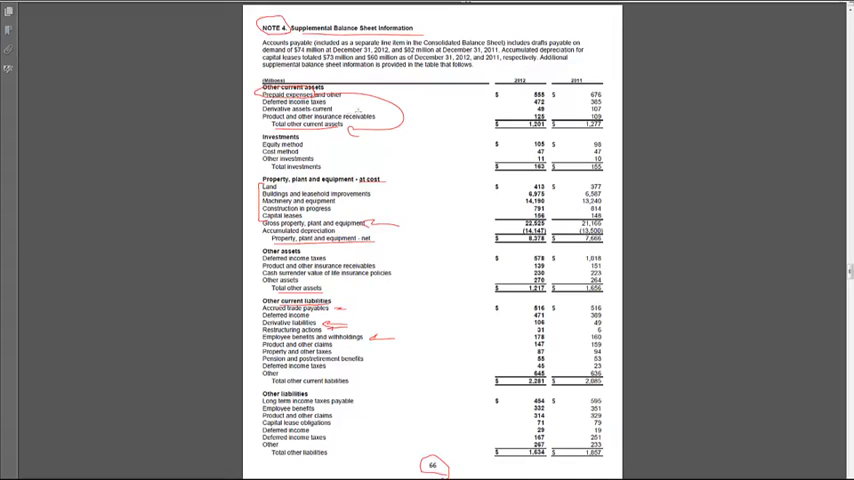
mouse_move(456, 312)
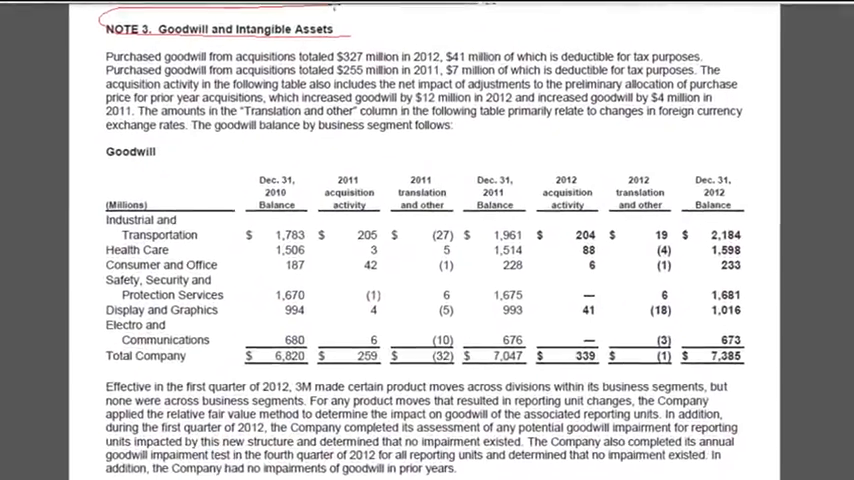
- Scroll down to Note 3 Goodwill and Intangible Assets in the 3M report
scroll("down", 3)
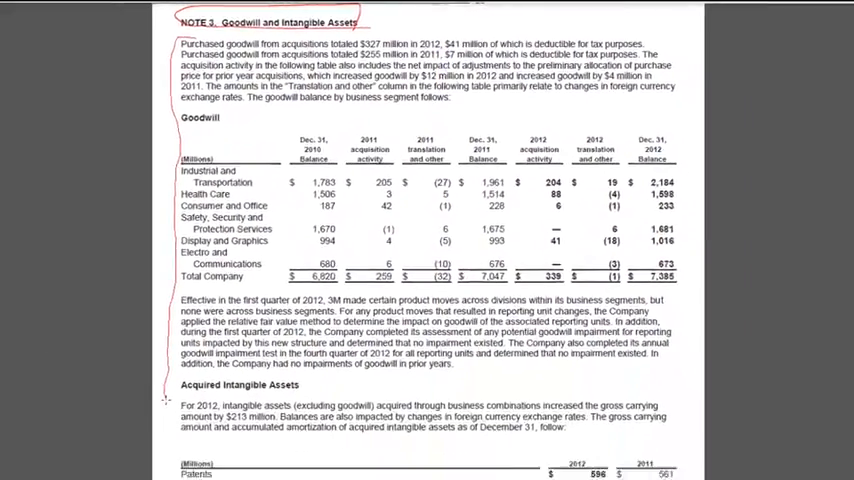